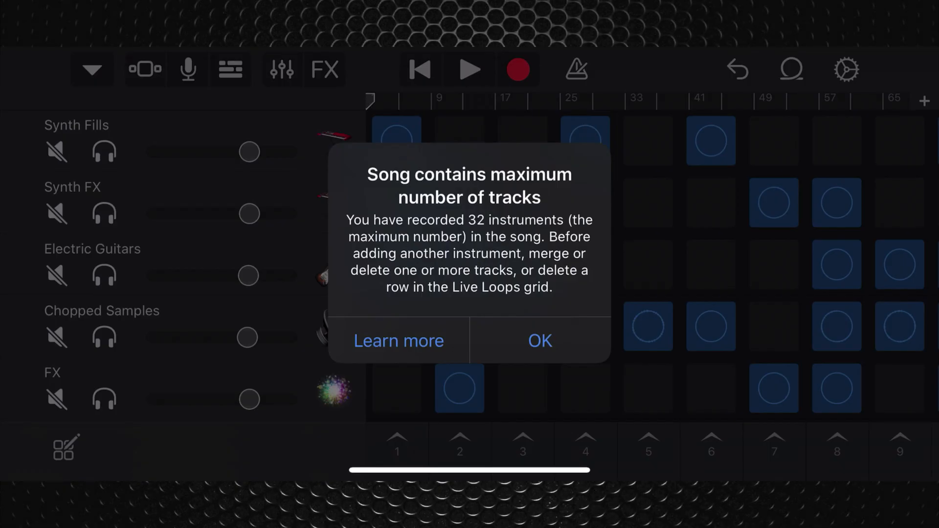
# Step: Dismiss the 32-track limit alert and show the Beats track's options in Tracks view
pyautogui.click(539, 340)
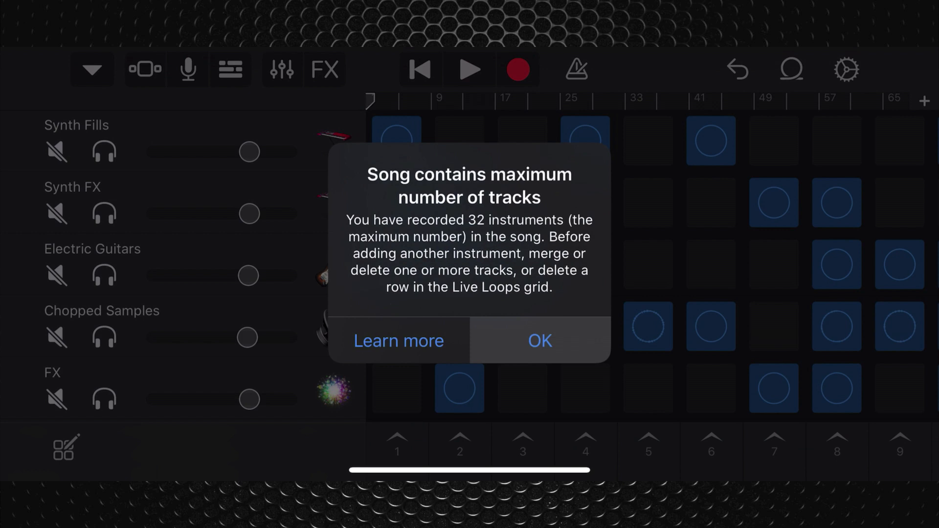
pyautogui.click(538, 340)
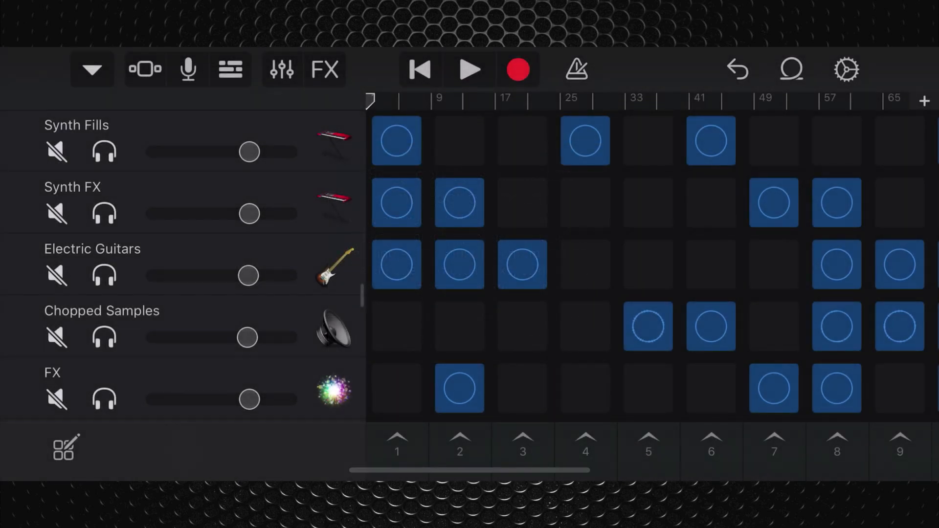
pyautogui.click(230, 69)
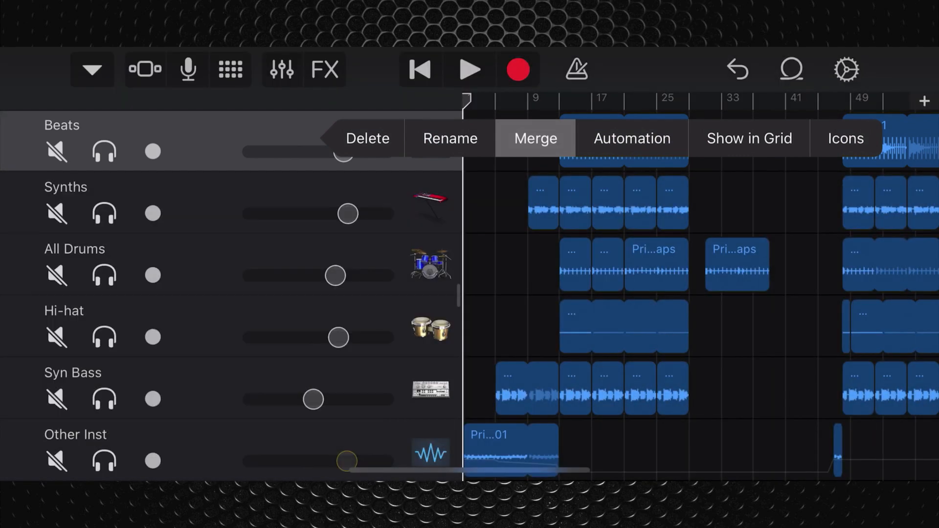
# Step: Merge Beats, Synths, All Drums, Hi-hat and Syn Bass into a single Merged Tracks recording
pyautogui.click(533, 139)
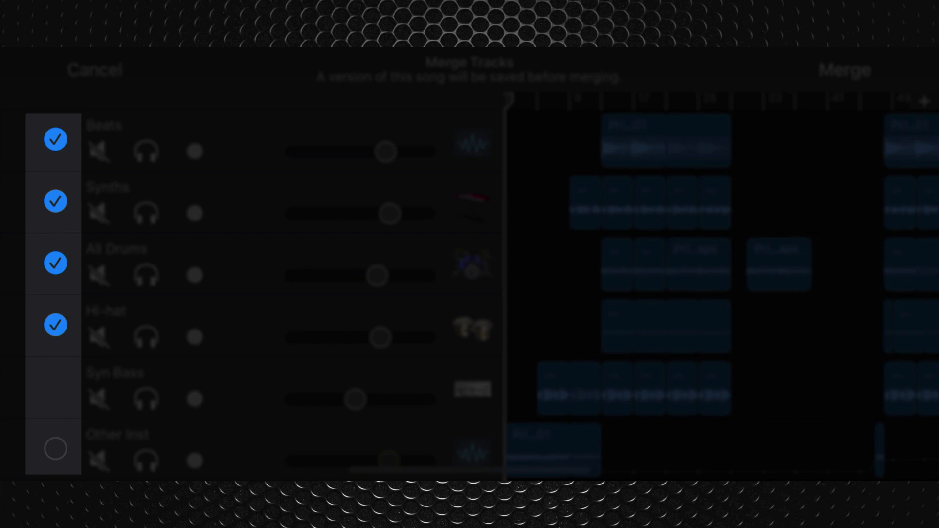
pyautogui.click(55, 386)
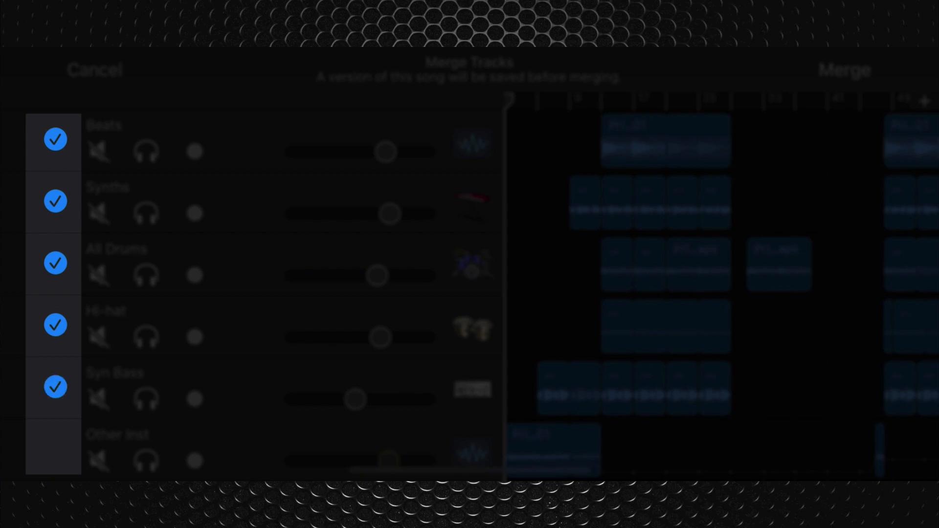
pyautogui.click(93, 70)
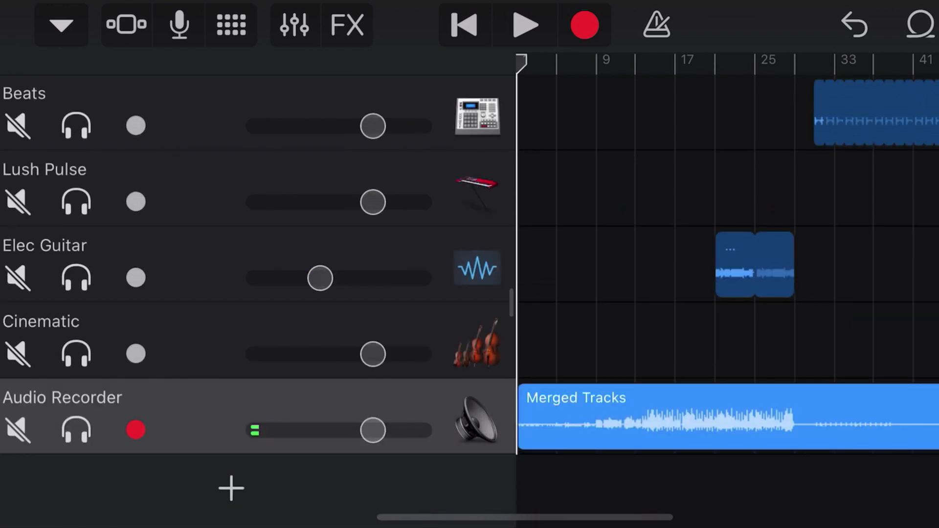
# Step: Search the saved songs for "This is", listing This Is Prismatica and its copy
pyautogui.click(524, 25)
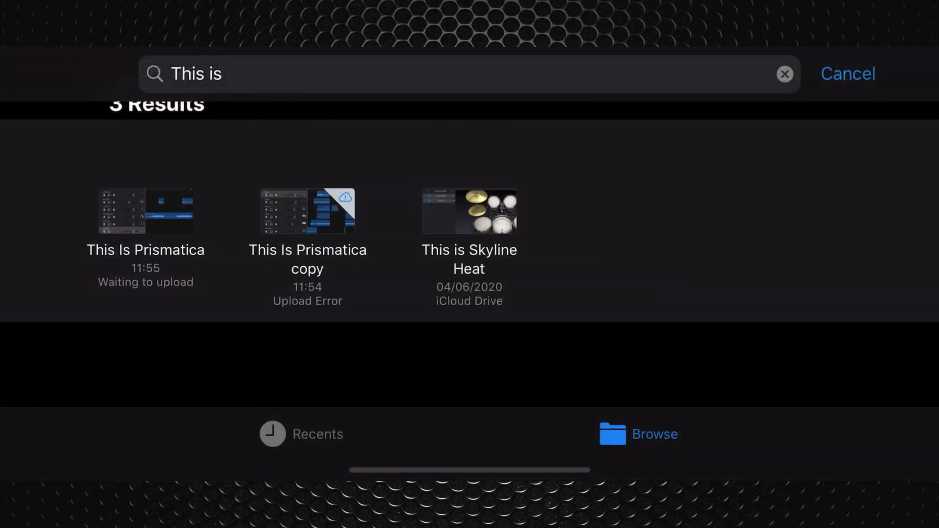
# Step: Load the This Is Prismatica song from the search results
pyautogui.click(308, 211)
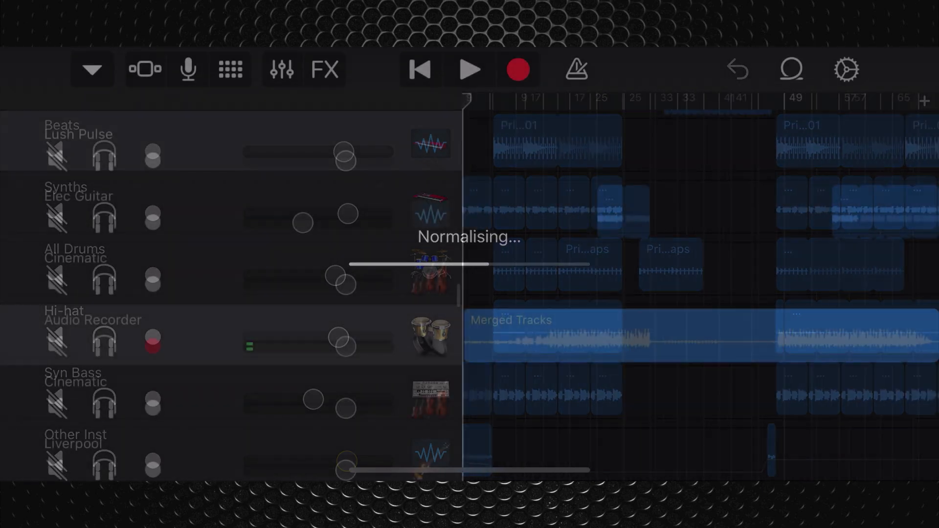
# Step: Add Roughrider3, Zero Reverb and Enso to the Audio Recorder track's plug-in slots
pyautogui.click(280, 69)
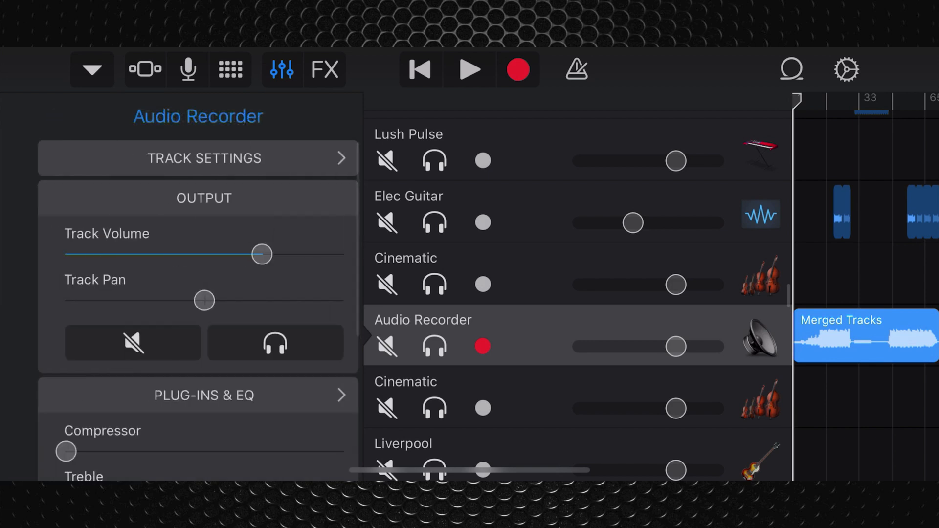
pyautogui.scroll(-3)
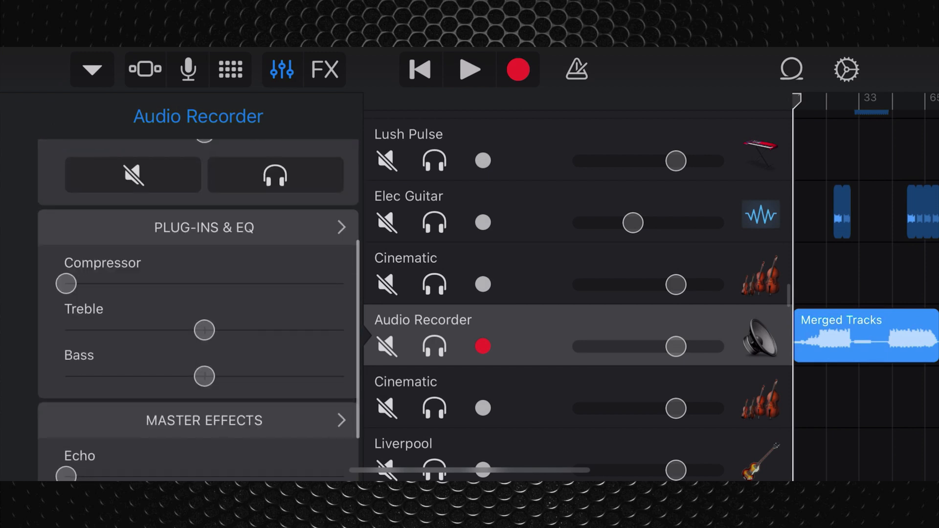
pyautogui.scroll(-3)
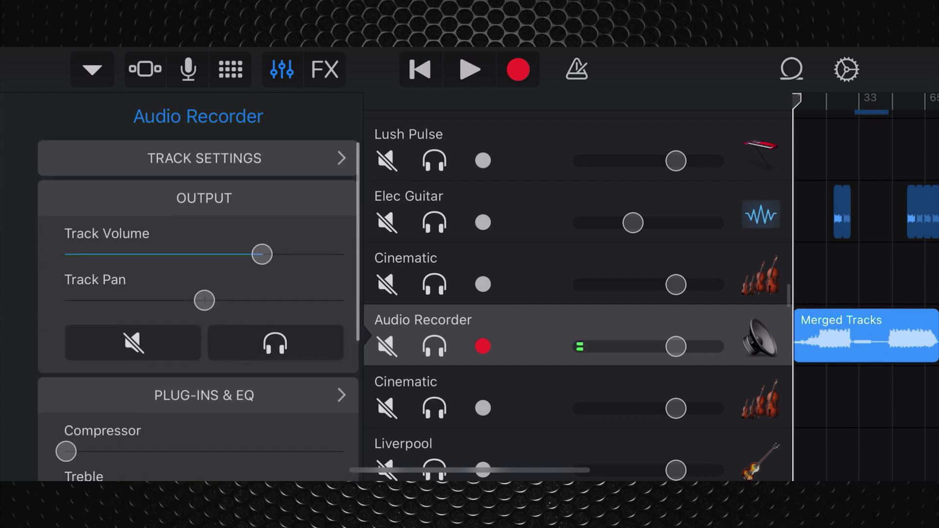
pyautogui.click(203, 395)
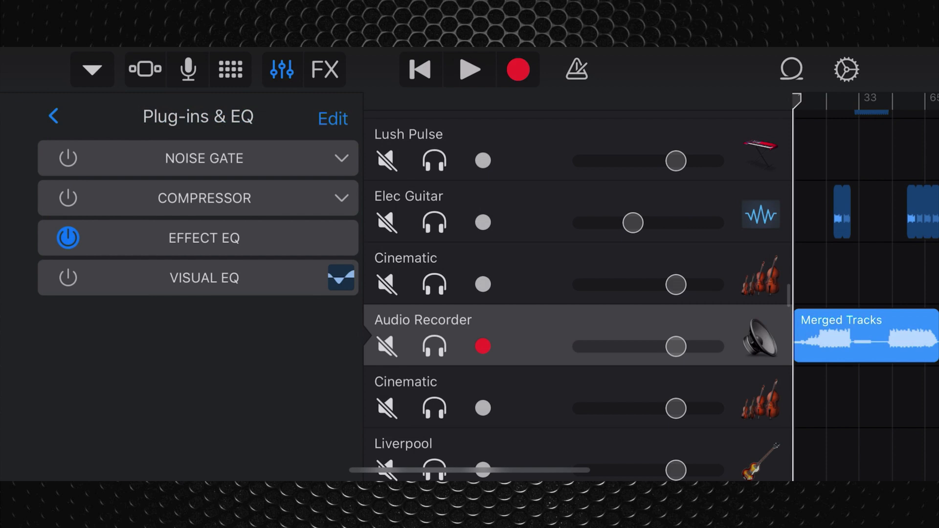
pyautogui.click(332, 118)
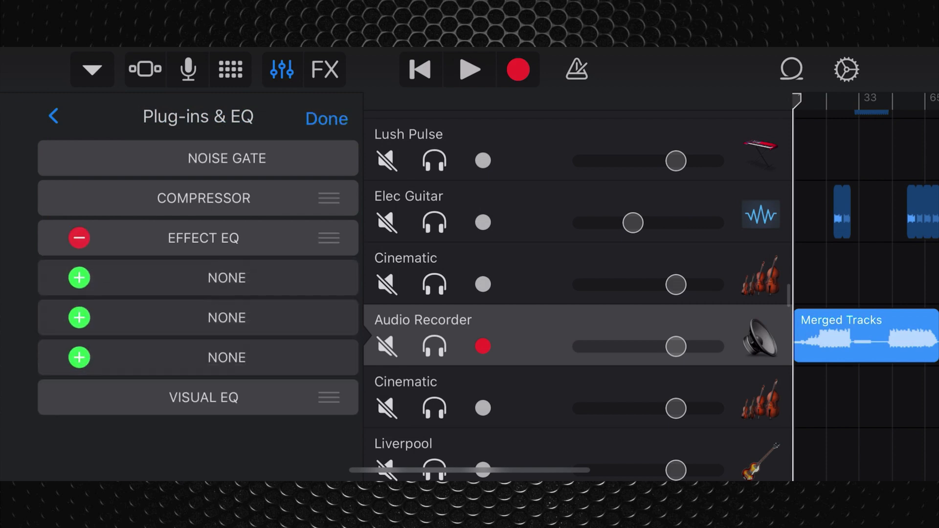
pyautogui.click(326, 117)
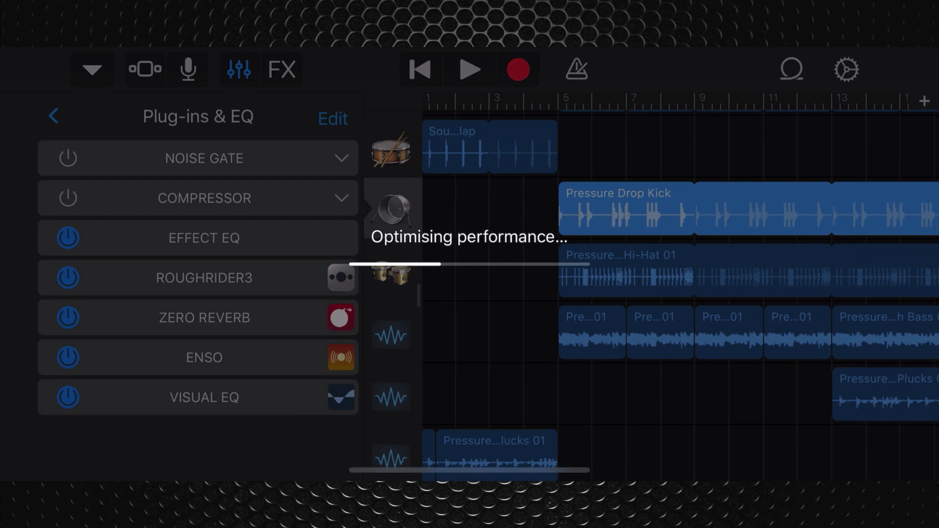
# Step: Show the snare drum track's options in the song with the Pressure Drop Kick region
pyautogui.hscroll(3)
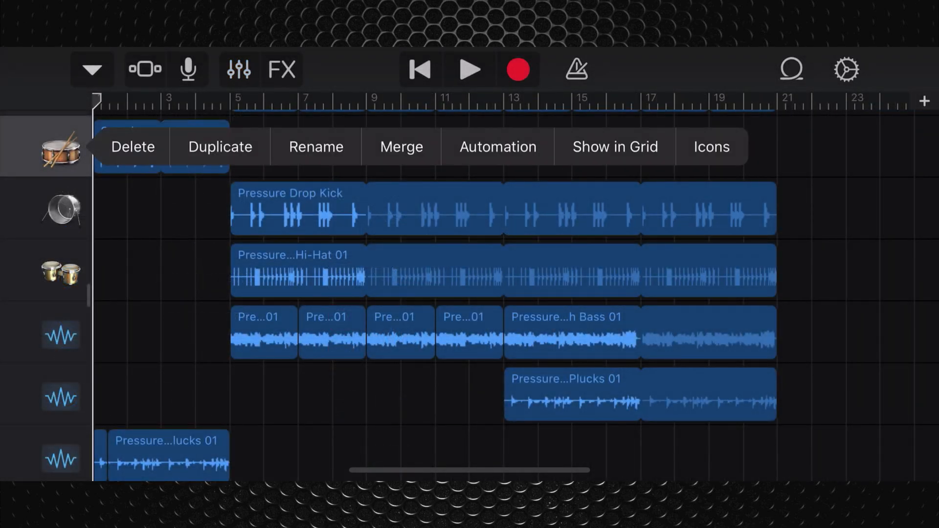
# Step: Delete the snare drum track, leaving Pressure…hords 02 and Lets Bounce Vox 02
pyautogui.click(401, 147)
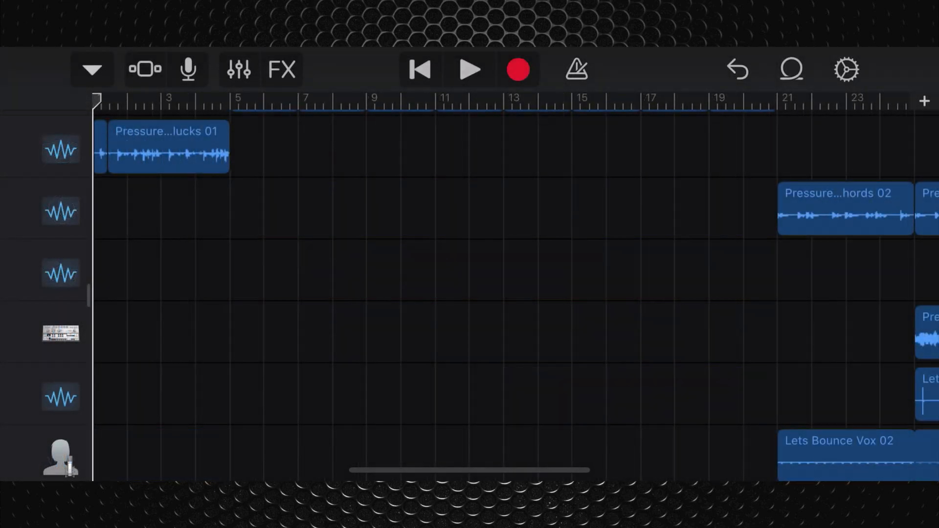
# Step: Switch to the song holding a single eight-bar Drummer track
pyautogui.click(469, 70)
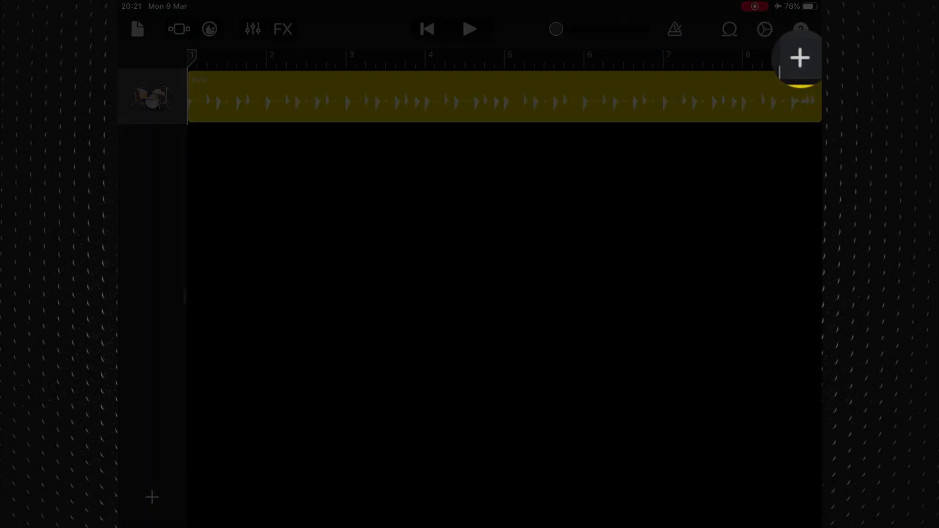
pyautogui.click(812, 58)
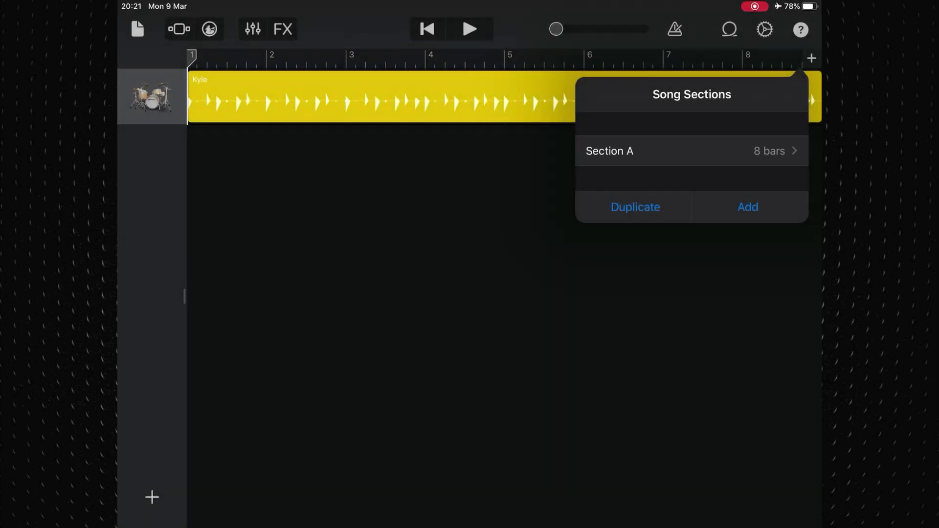
pyautogui.click(609, 150)
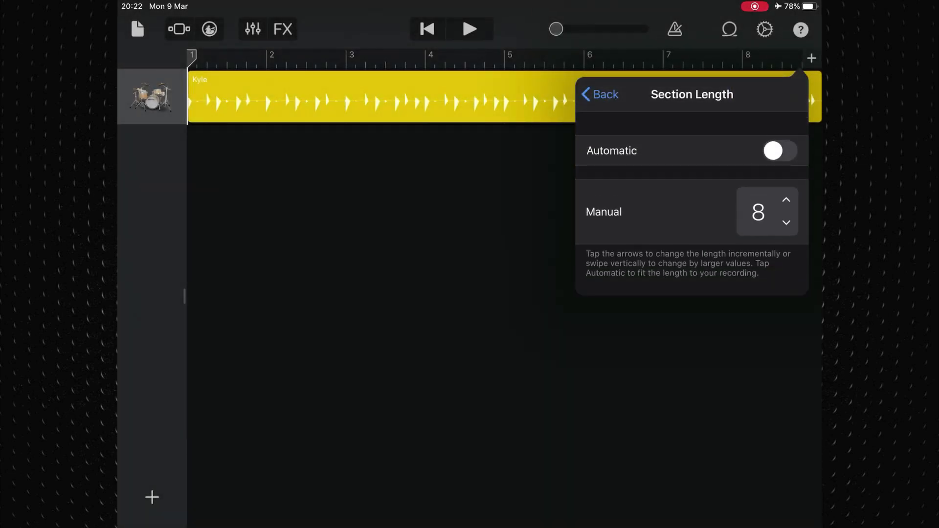
pyautogui.click(779, 150)
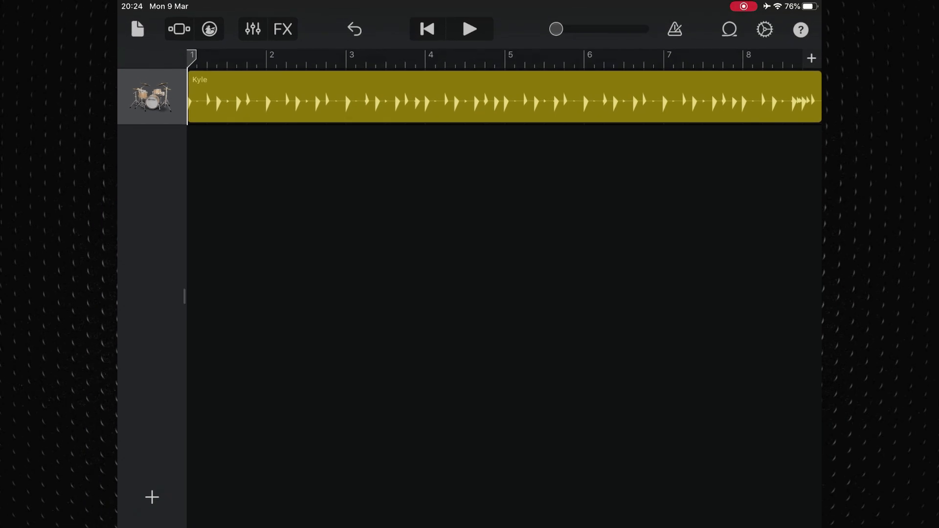
# Step: Duplicate the 8-bar section twice to create Sections A, B and C
pyautogui.click(811, 58)
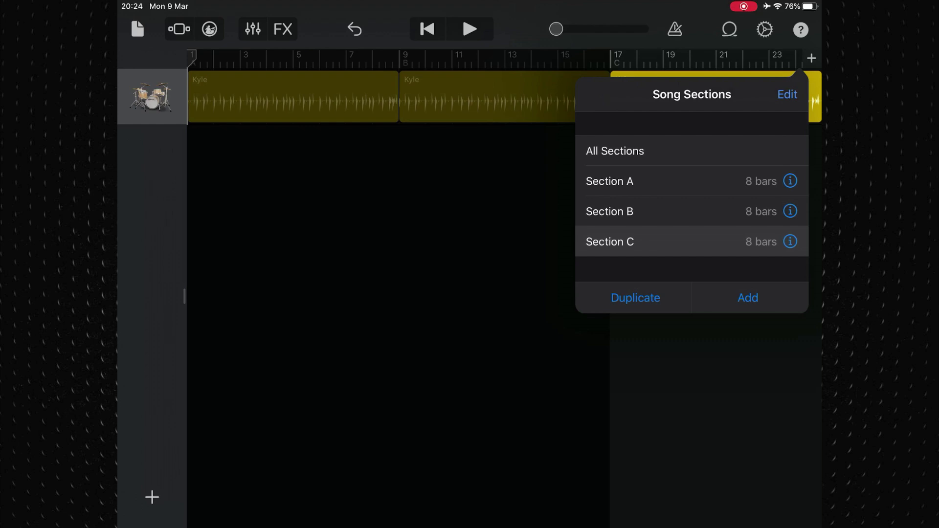
# Step: Set Sections A, B and C to a manual length of 16 bars and select Section B
pyautogui.click(789, 180)
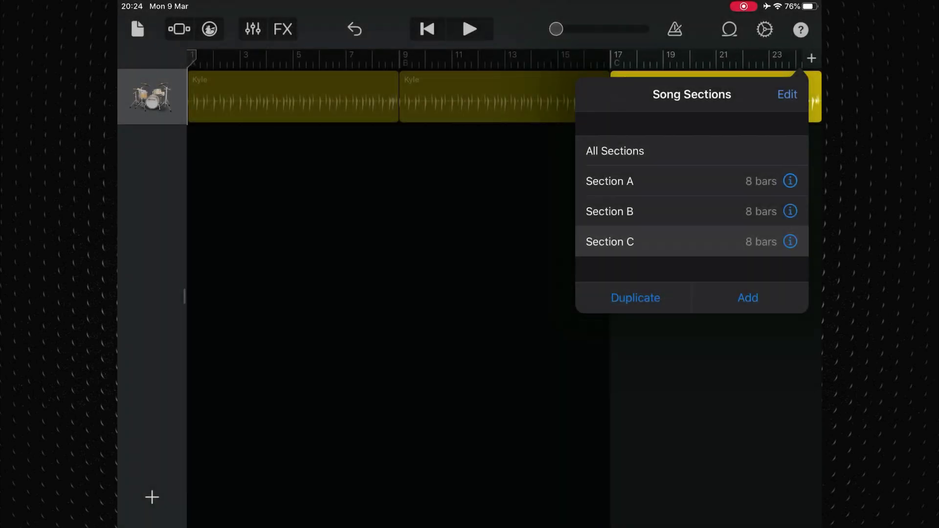
pyautogui.click(789, 181)
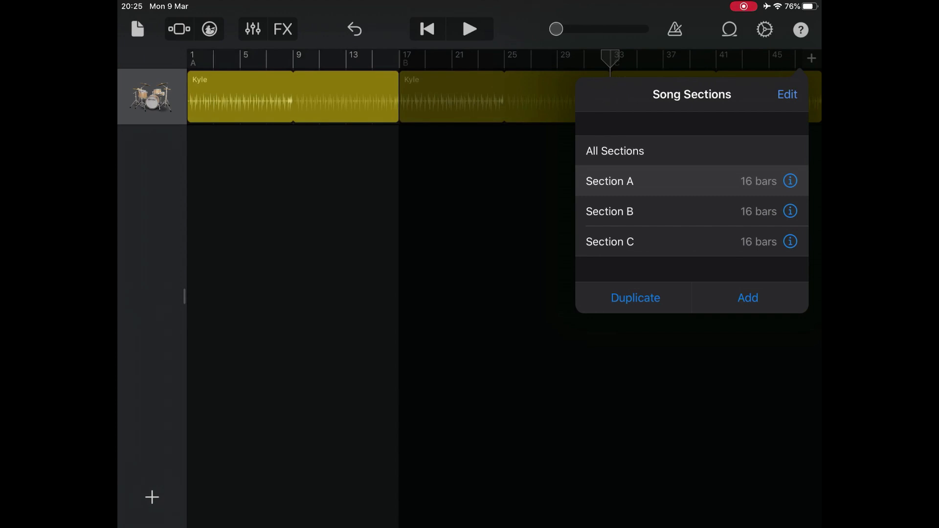
pyautogui.click(609, 212)
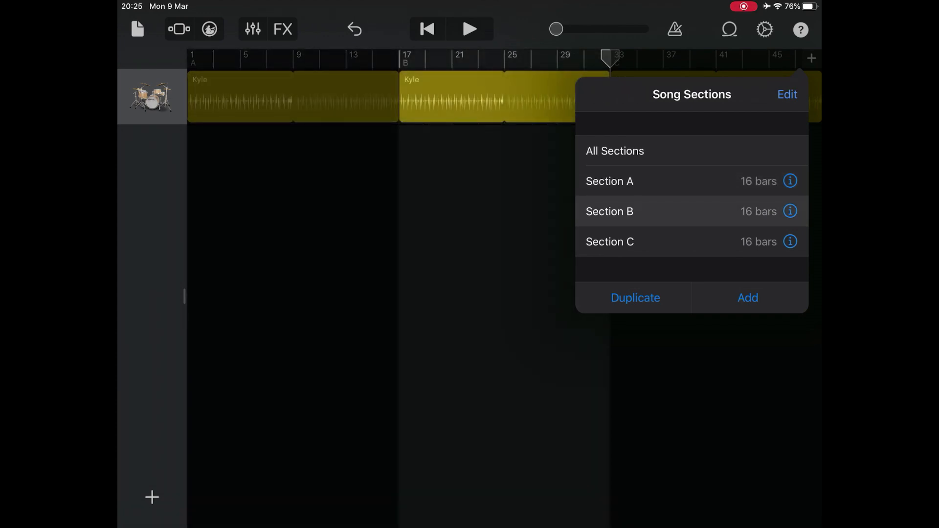
pyautogui.click(609, 211)
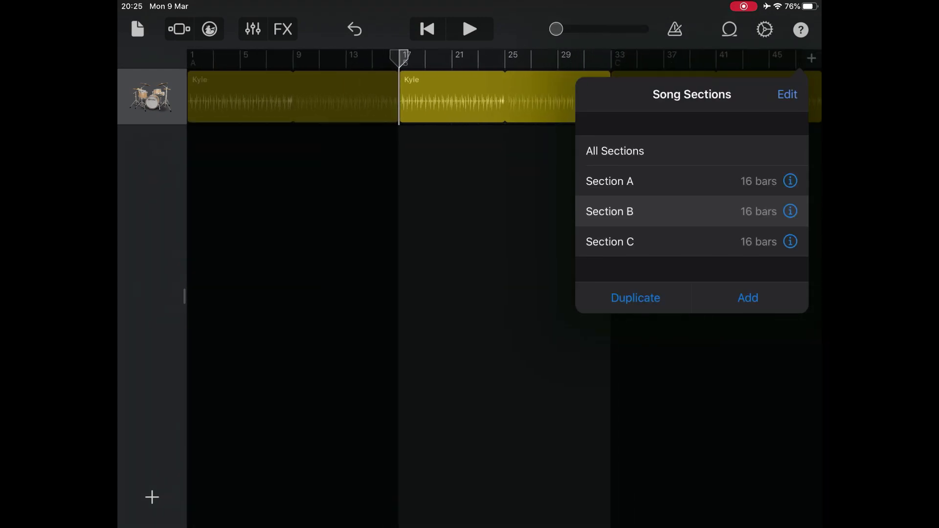
# Step: Drag Section C to the top in Edit mode so the order becomes C, B, A
pyautogui.click(786, 93)
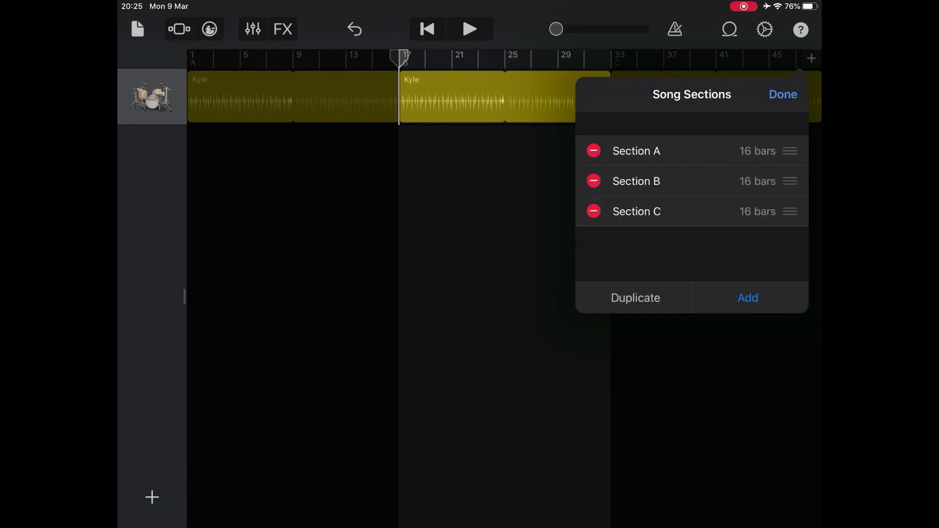
pyautogui.moveTo(790, 150); pyautogui.dragTo(789, 181)
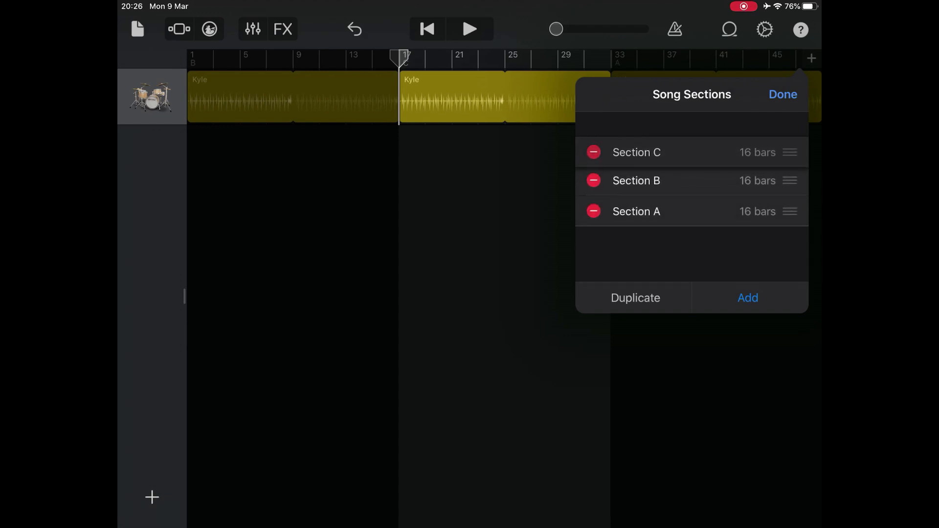
pyautogui.click(782, 94)
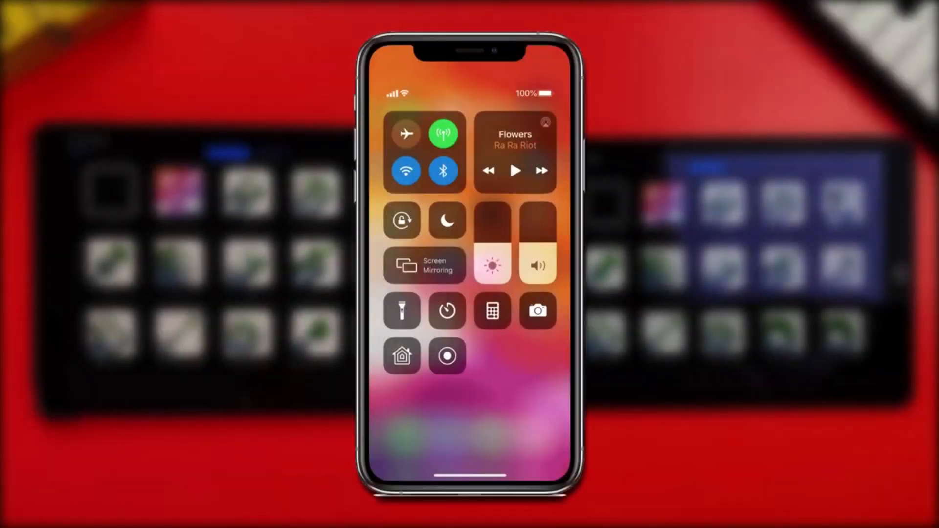
# Step: Launch Settings and land on the General page
pyautogui.click(446, 356)
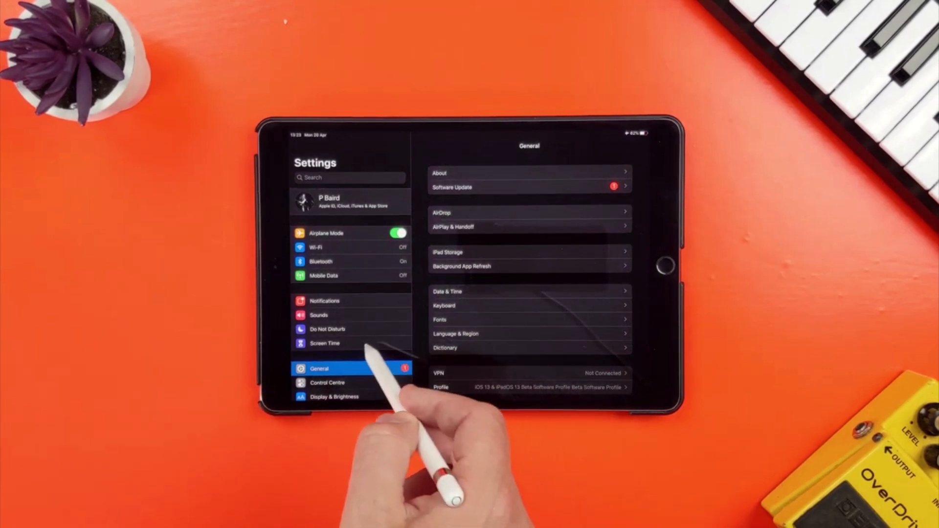
# Step: Go to Control Centre customisation and scroll through the More Controls list
pyautogui.click(328, 382)
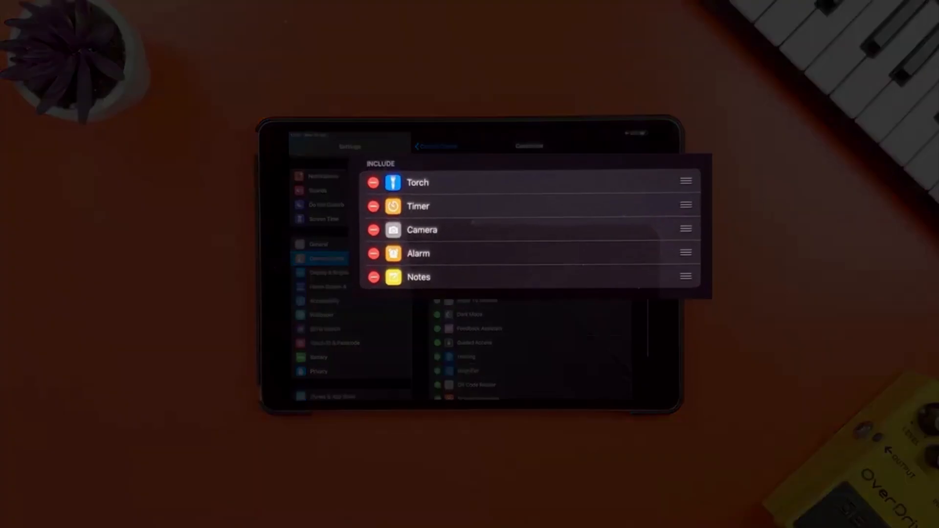
pyautogui.scroll(-3)
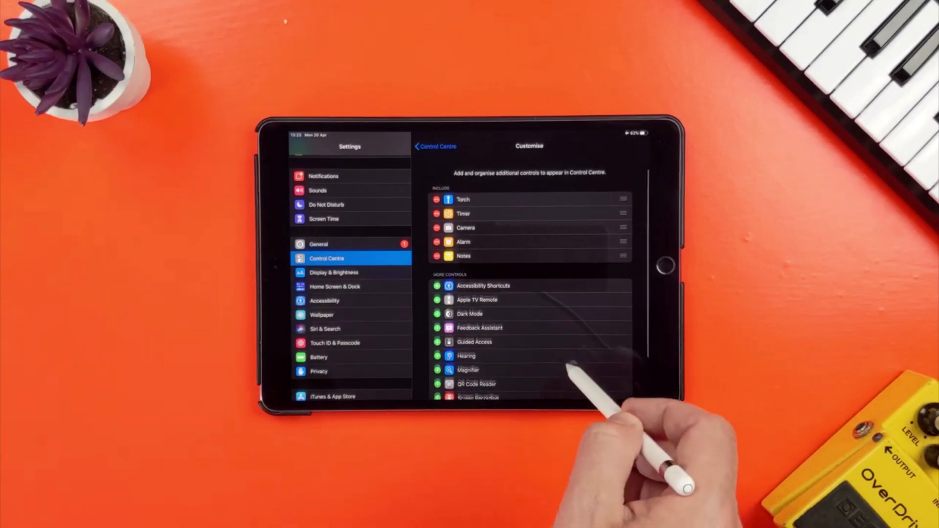
pyautogui.scroll(-3)
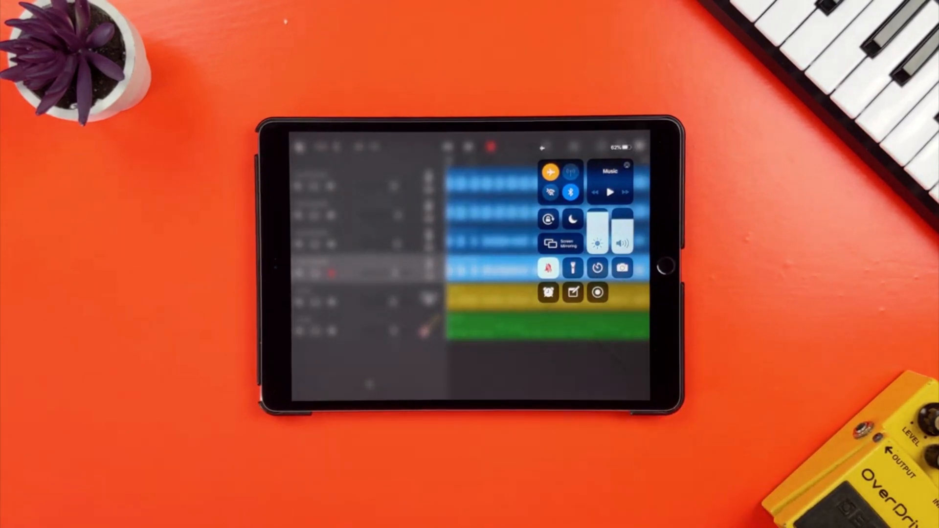
# Step: Start Screen Recording from Control Centre, return to the song, then stop the recording
pyautogui.click(597, 292)
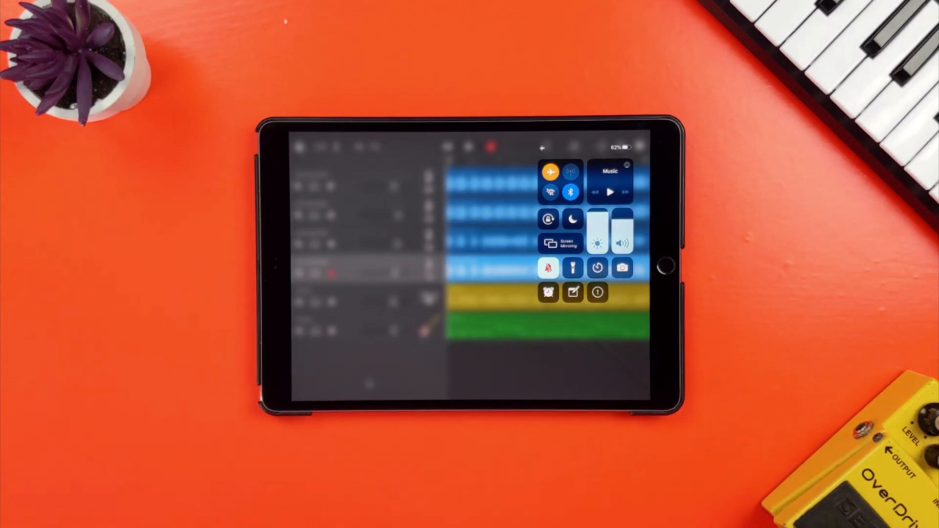
pyautogui.click(598, 292)
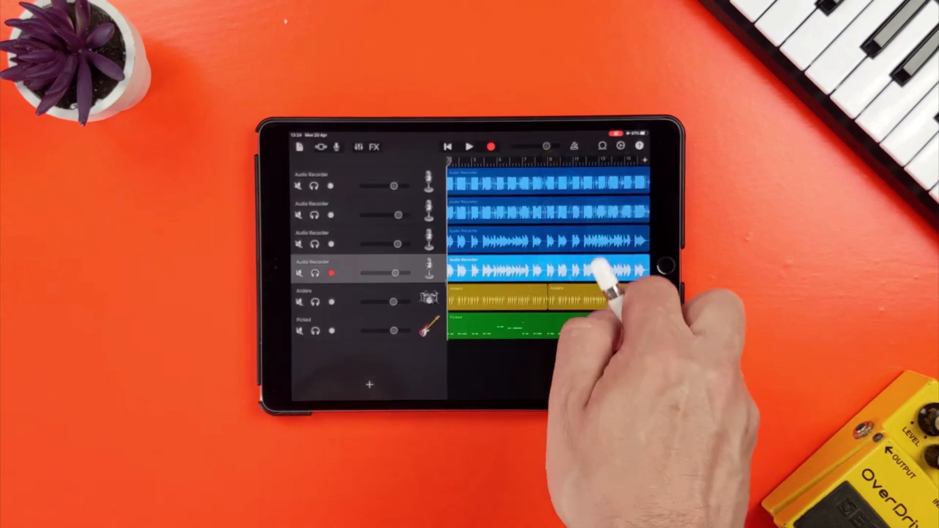
pyautogui.click(470, 146)
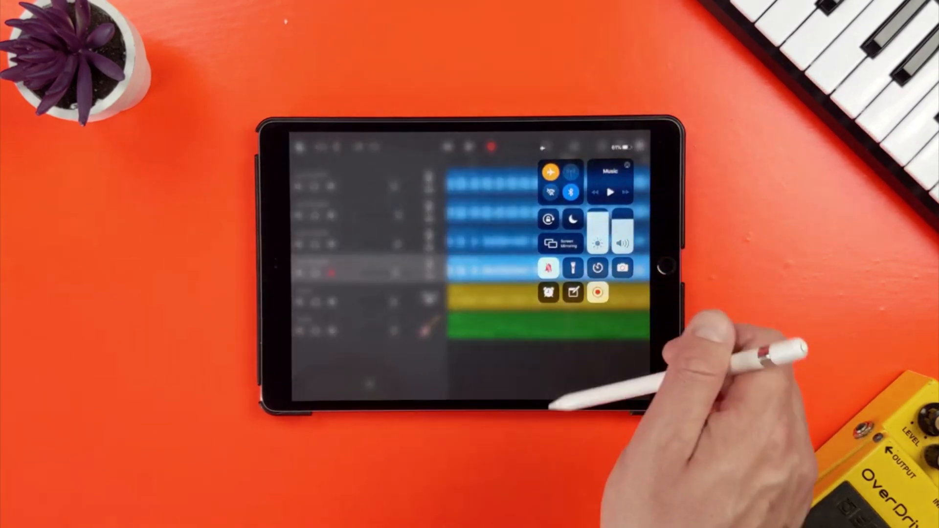
pyautogui.click(598, 293)
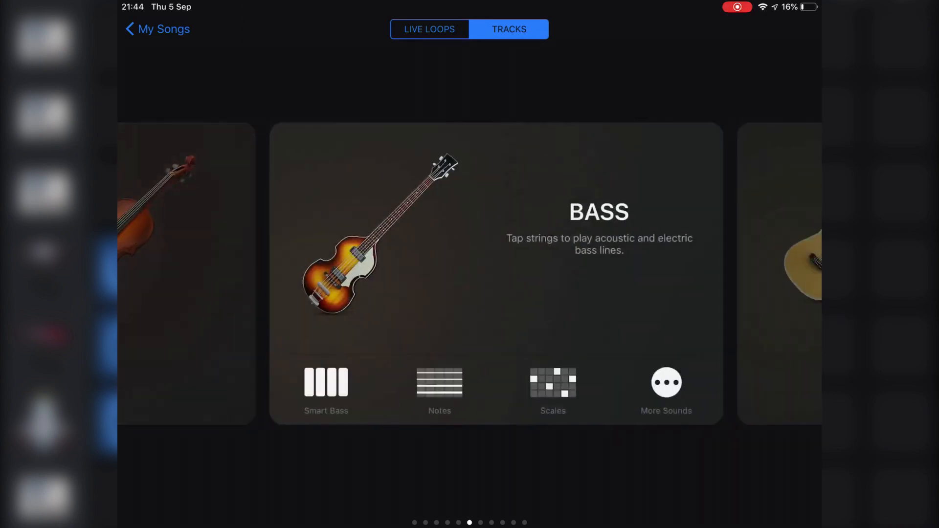
# Step: Swipe to Keyboard in Tracks, browse More Sounds' Other category toward Acoustic Guitar
pyautogui.hscroll(-3)
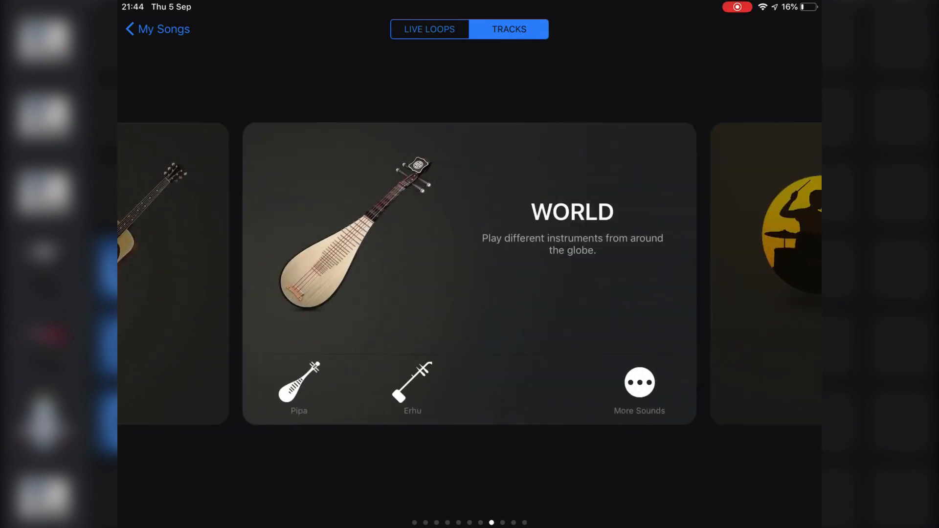
pyautogui.hscroll(-3)
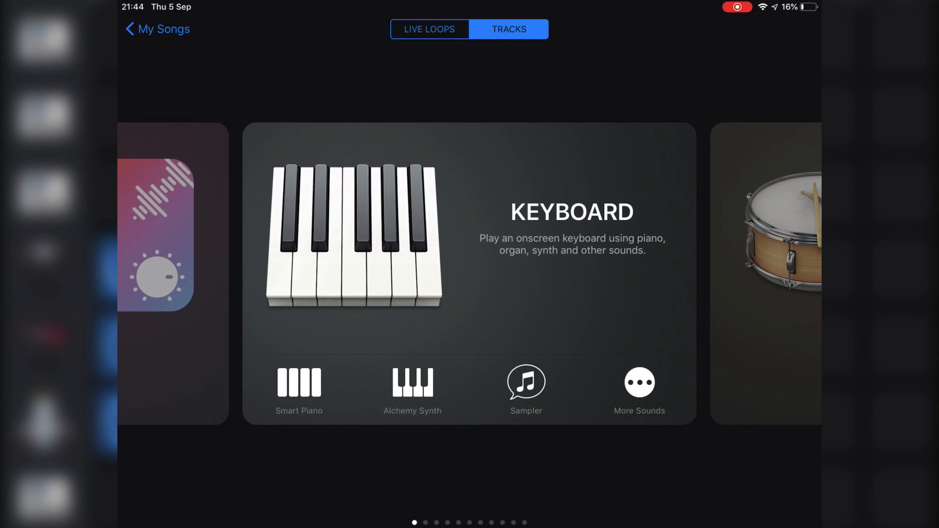
pyautogui.click(638, 382)
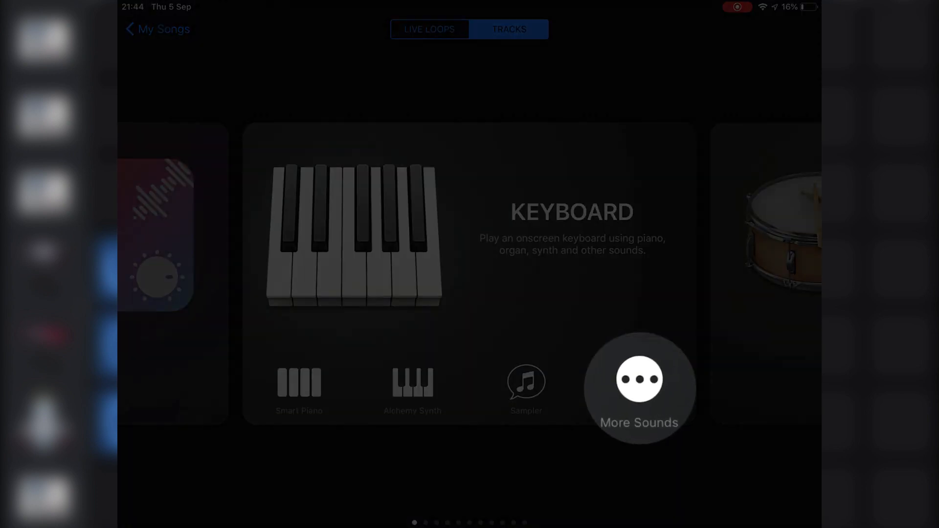
pyautogui.click(638, 379)
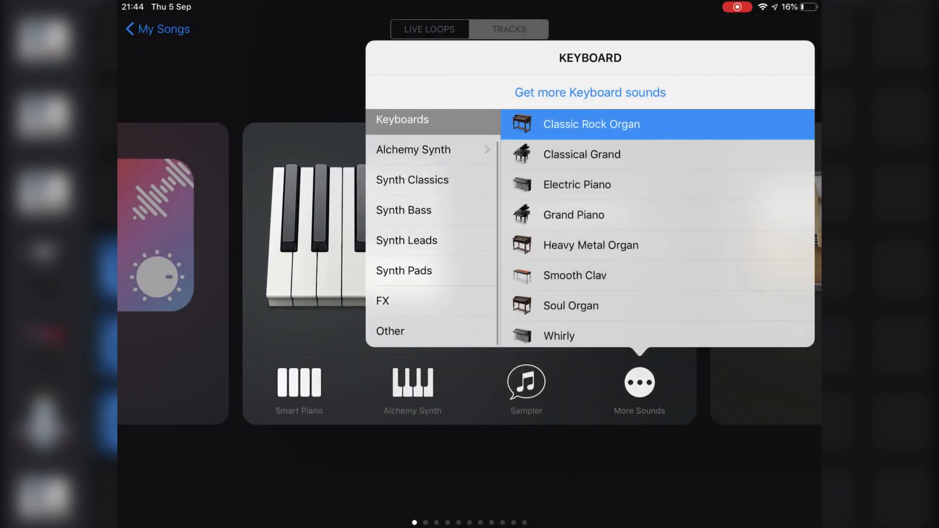
pyautogui.click(390, 331)
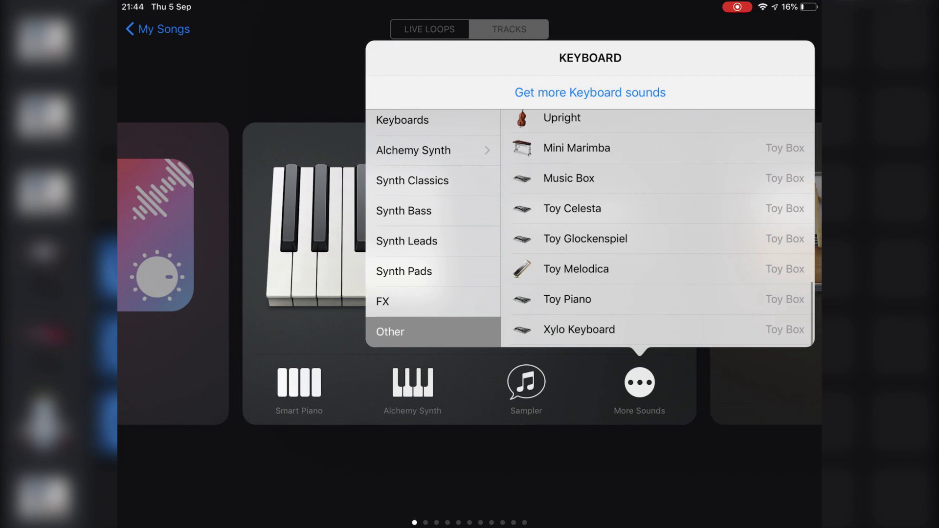
pyautogui.scroll(-3)
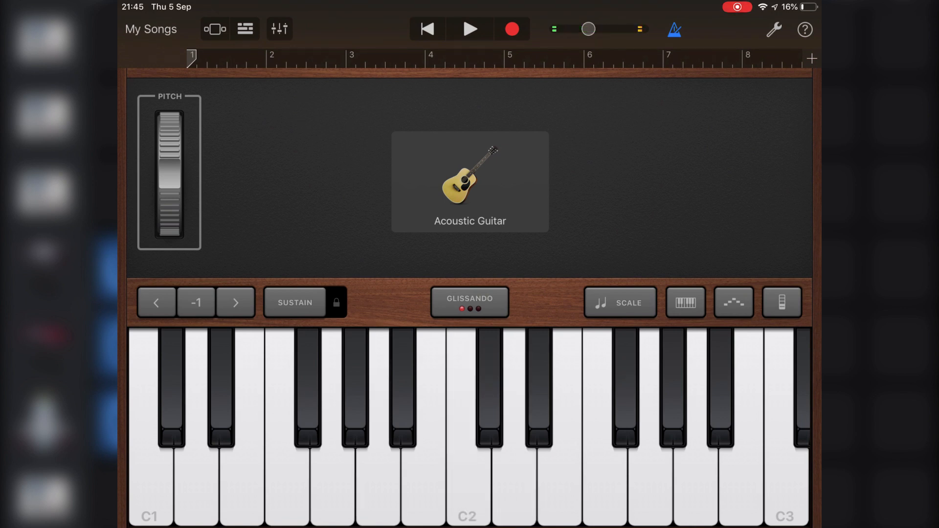
# Step: Play a note, then switch the Arpeggiator's Run toggle on for the Acoustic Guitar
pyautogui.click(514, 467)
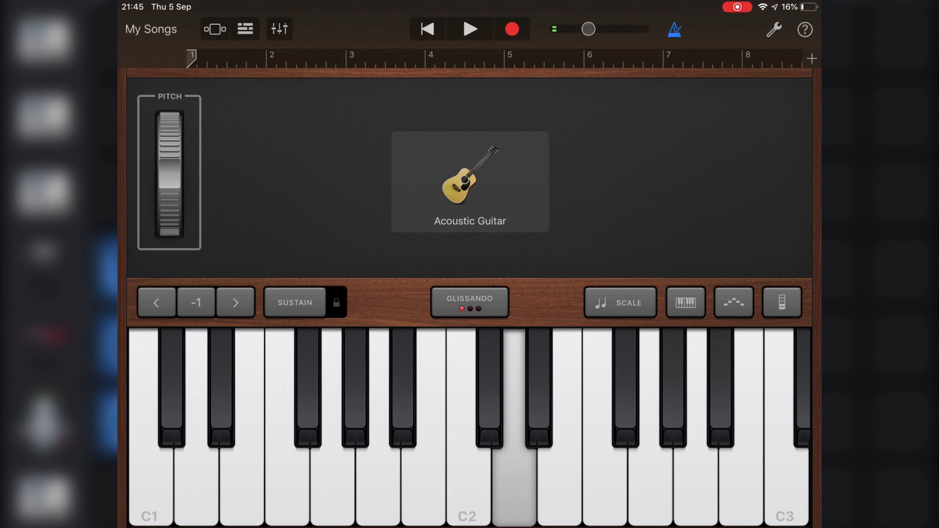
pyautogui.click(733, 302)
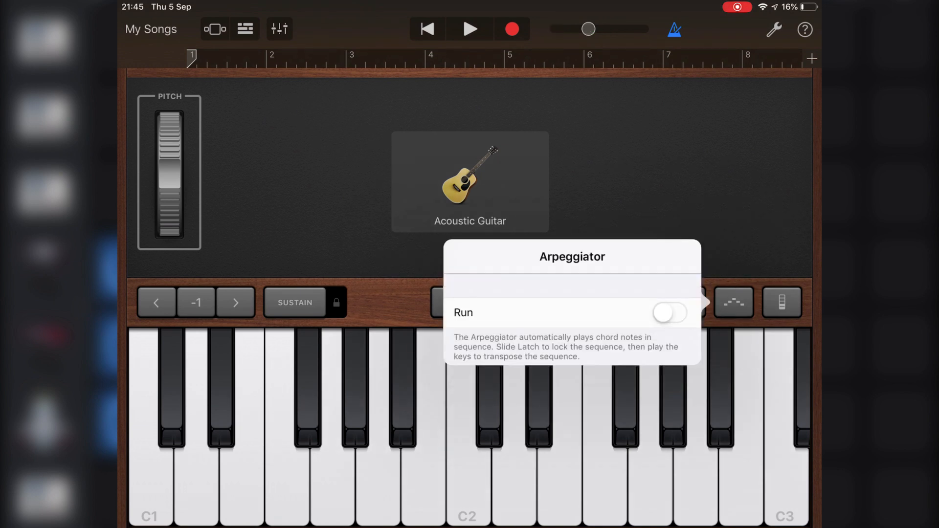
pyautogui.click(668, 312)
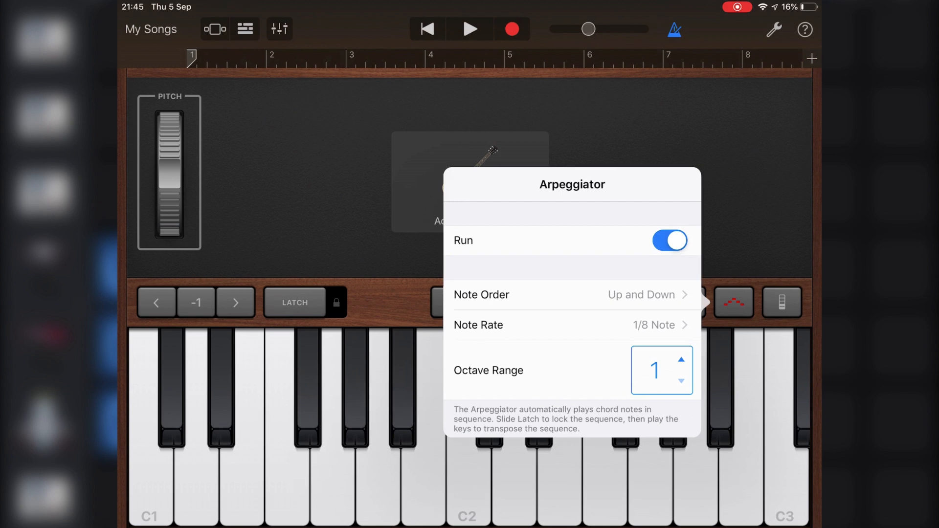
pyautogui.click(681, 360)
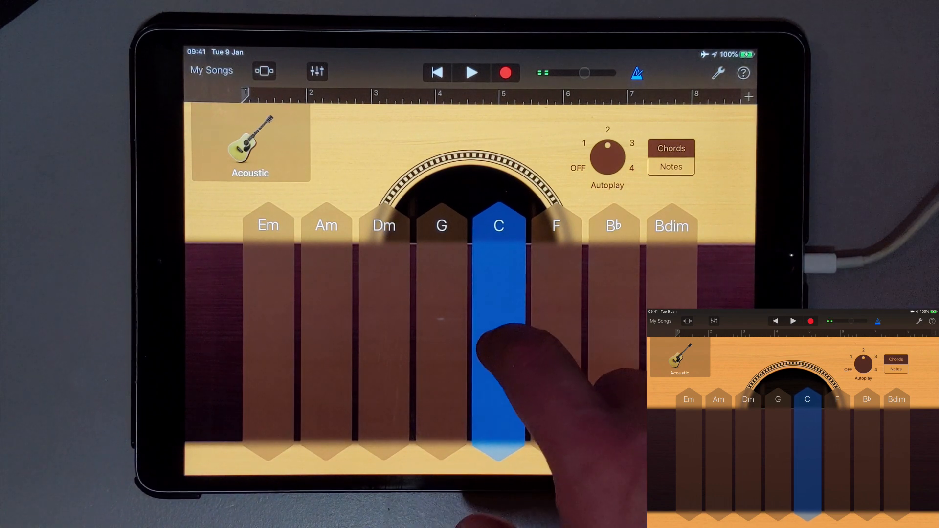
# Step: Strum the C chord strip on the Acoustic guitar
pyautogui.click(498, 329)
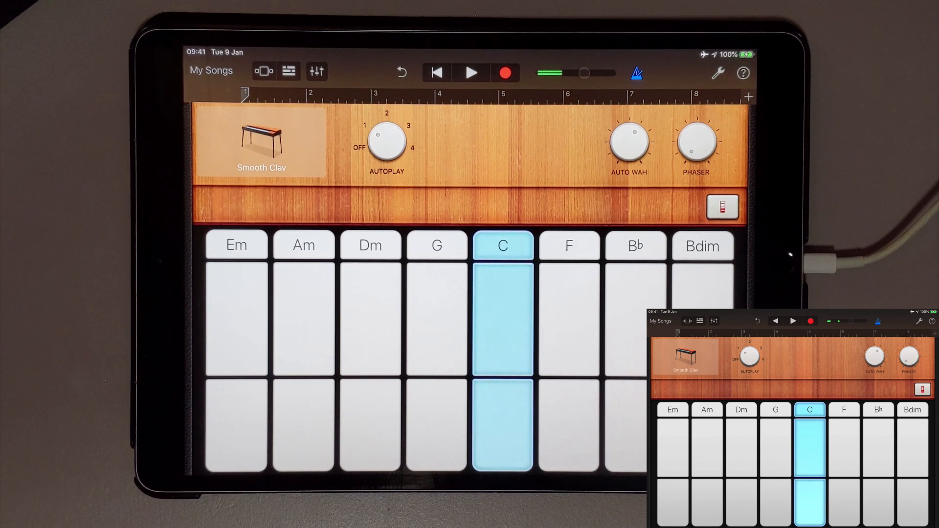
# Step: Tap the C strip on the Smooth Clav with Autoplay pattern 2
pyautogui.click(501, 323)
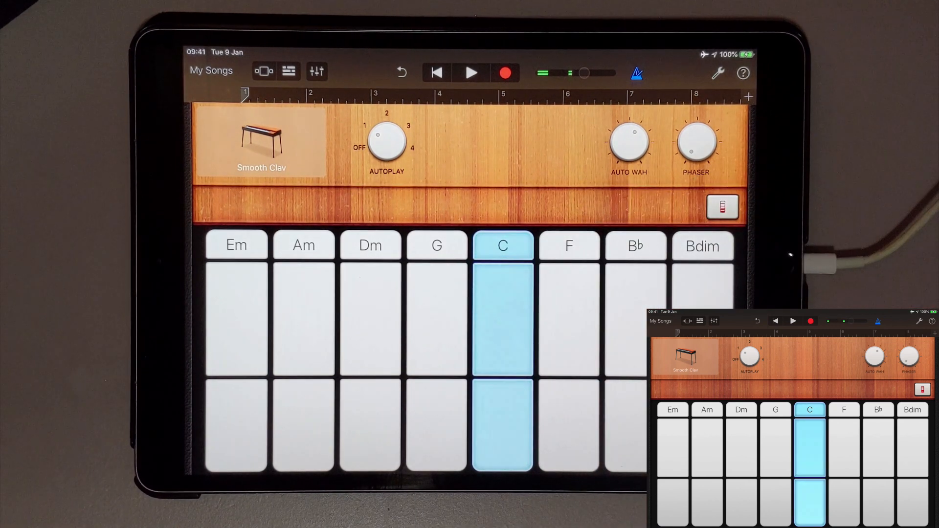